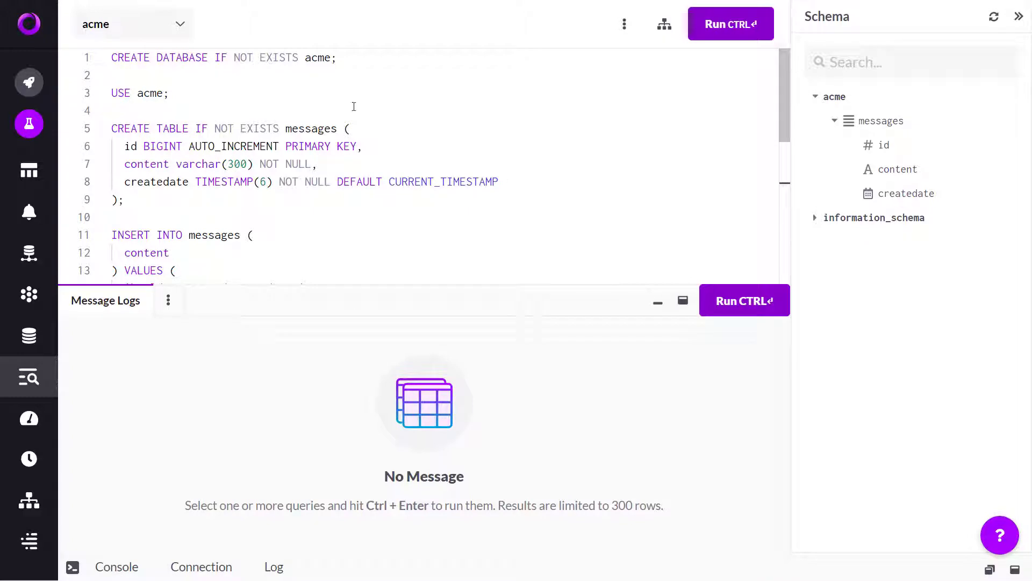
pyautogui.moveTo(270, 204)
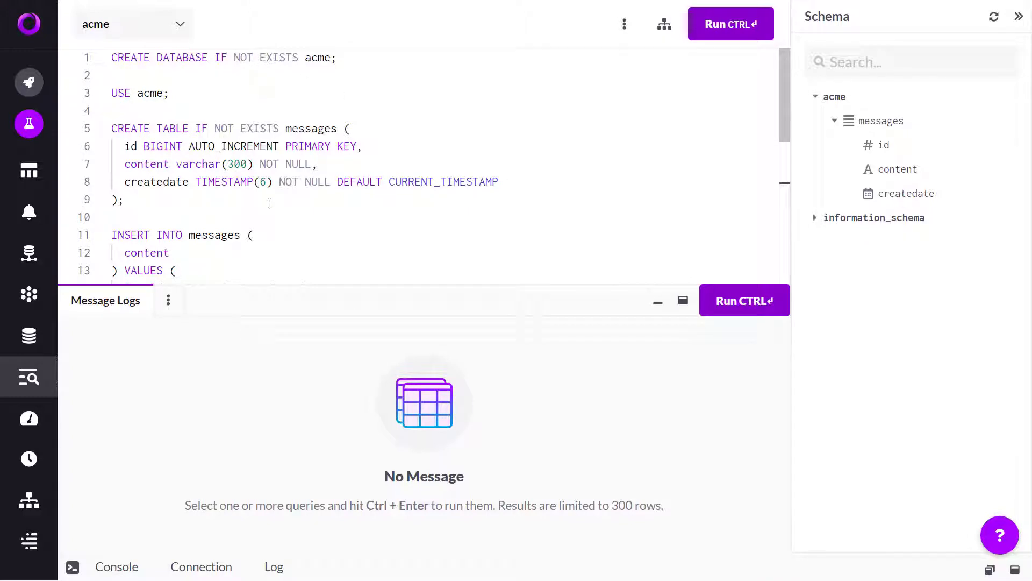
# Step: Scroll down to line 18 to write the UPDATE setting message 1's content to 'content'
pyautogui.scroll(-3)
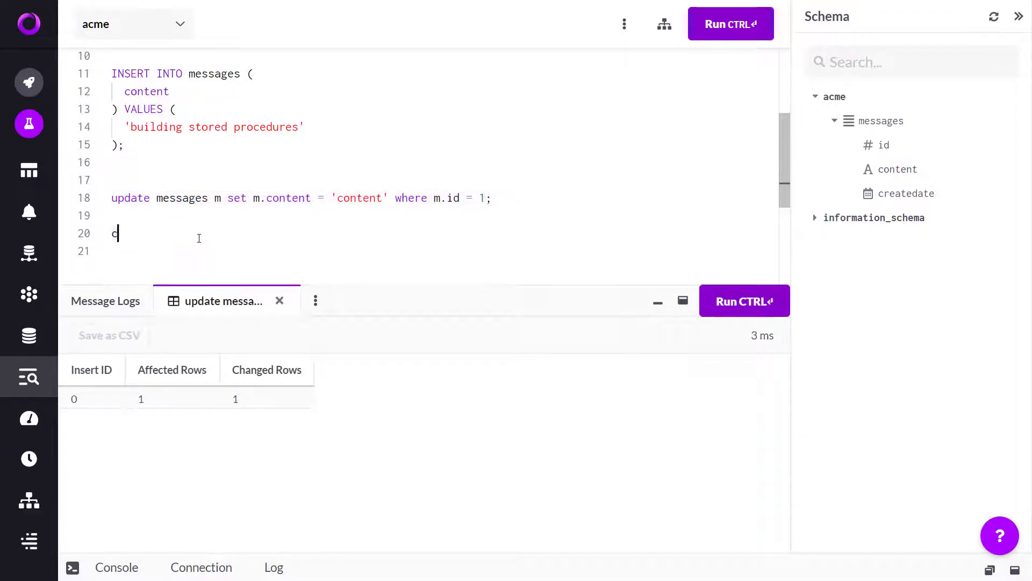
# Step: Type an empty create or replace procedure messages_update(id, content) skeleton replacing the UPDATE line
pyautogui.write('create procedure messages_update(id bigint, content varchar(200)) as')
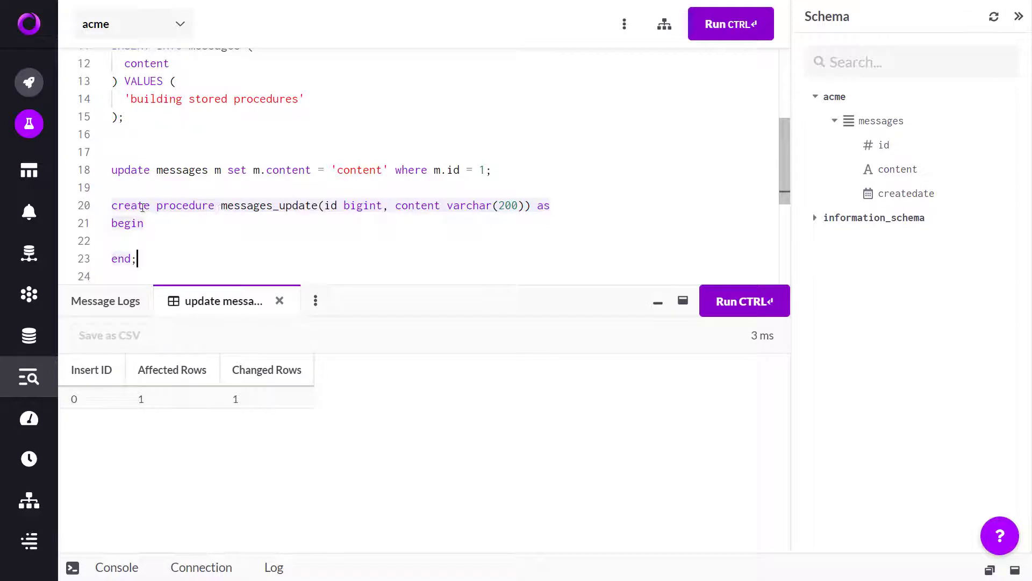
pyautogui.write('if not exists')
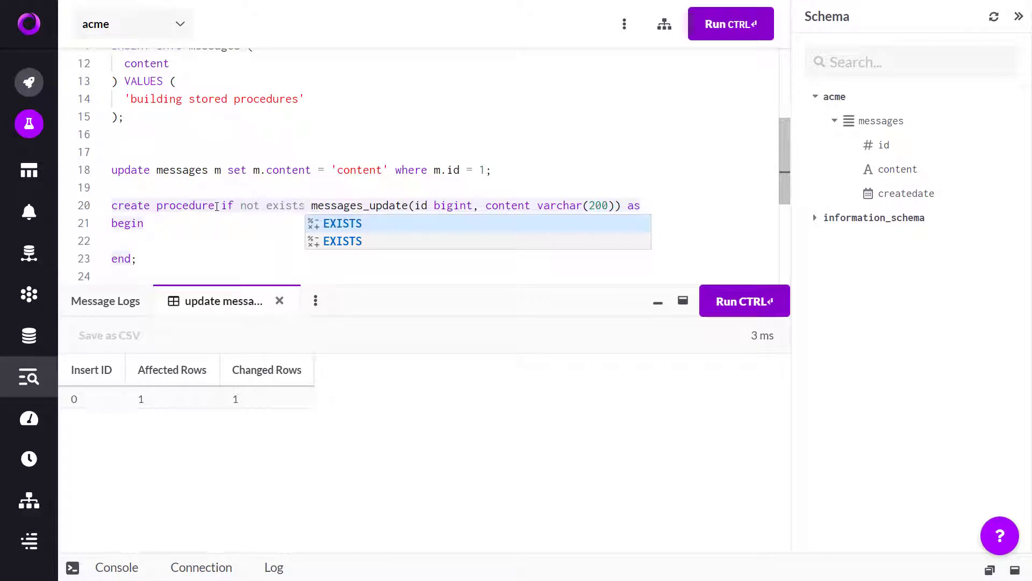
pyautogui.press('Escape')
pyautogui.write('e or replac')
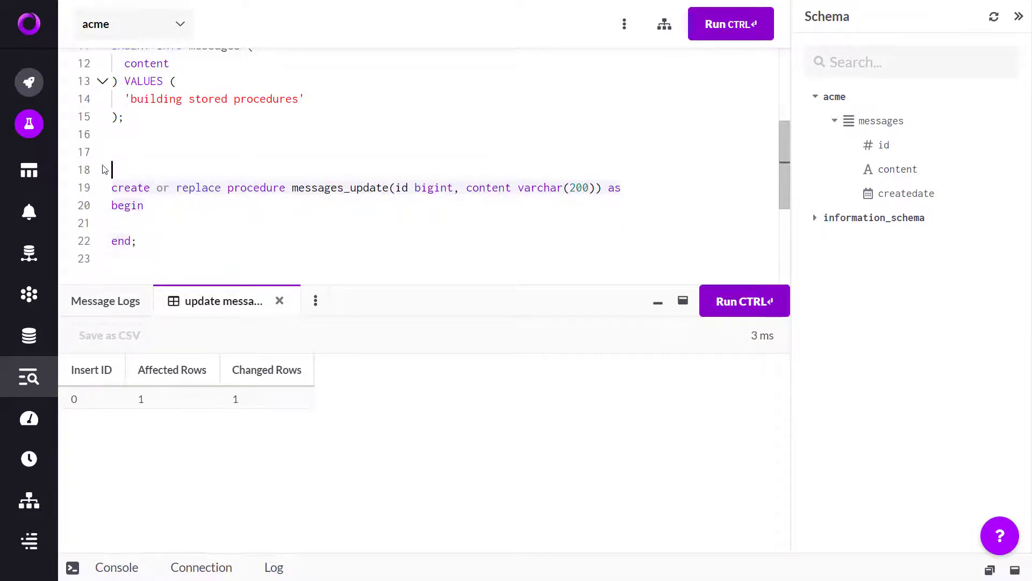
# Step: Fill messages_update's body with an UPDATE of m.content by m.id, using _content and _id
pyautogui.write("update messages m set m.content = 'content' where m.id = 1;")
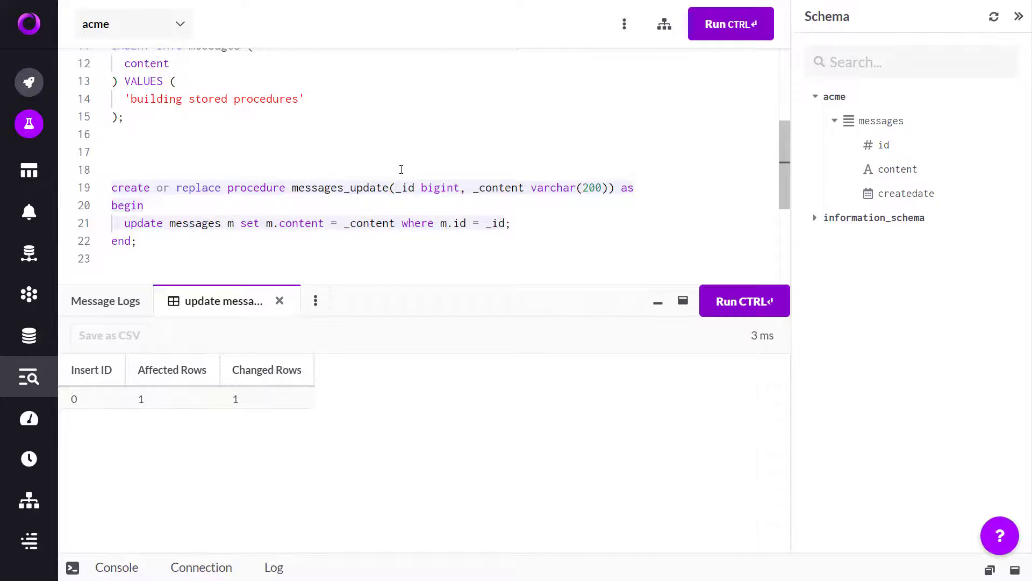
# Step: Add 'delimiter //' above the procedure, end it with '//', and add 'delimiter ;' below
pyautogui.click(111, 169)
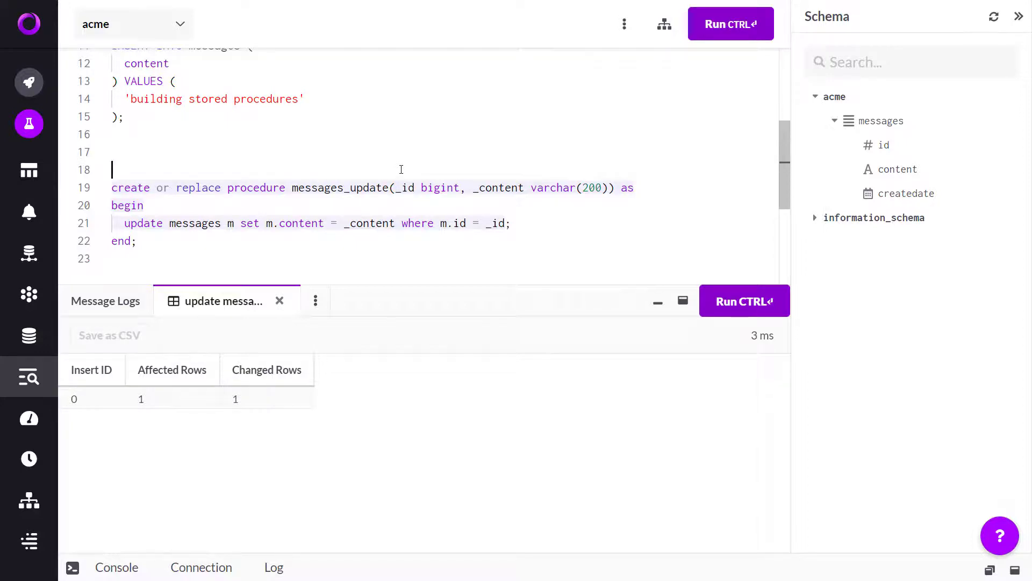
pyautogui.write('delimiter')
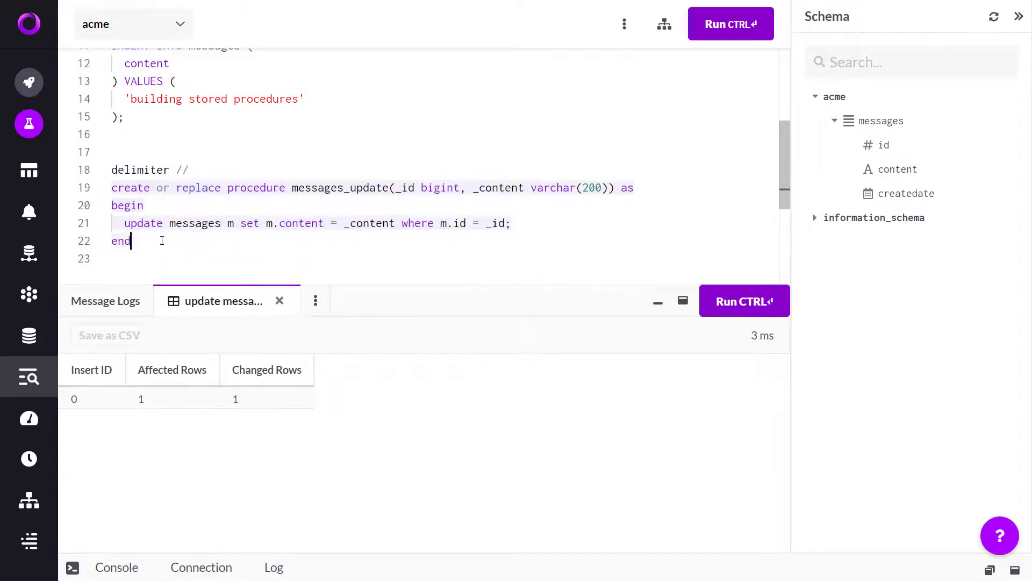
pyautogui.write('//')
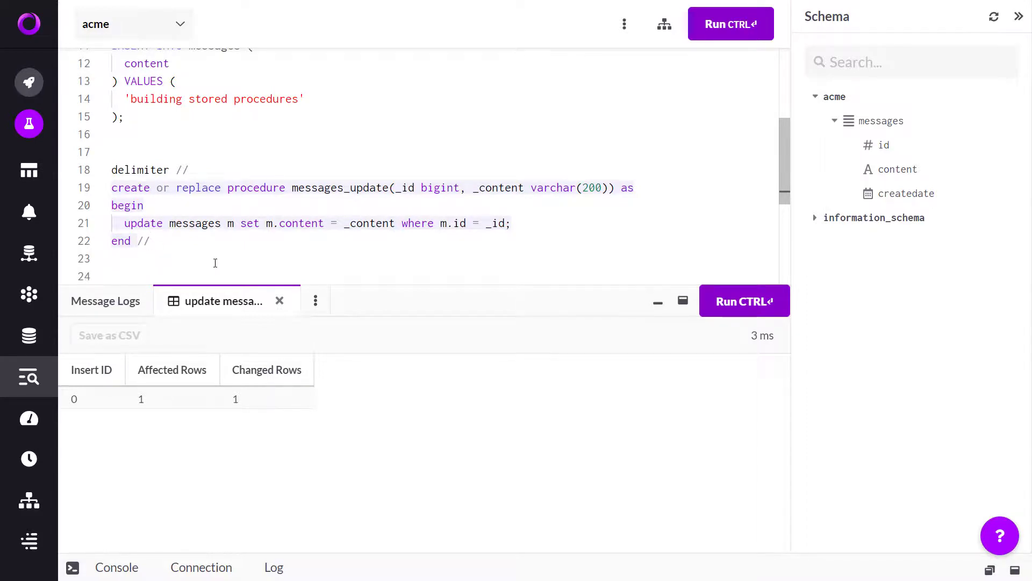
pyautogui.write('delimiter ;')
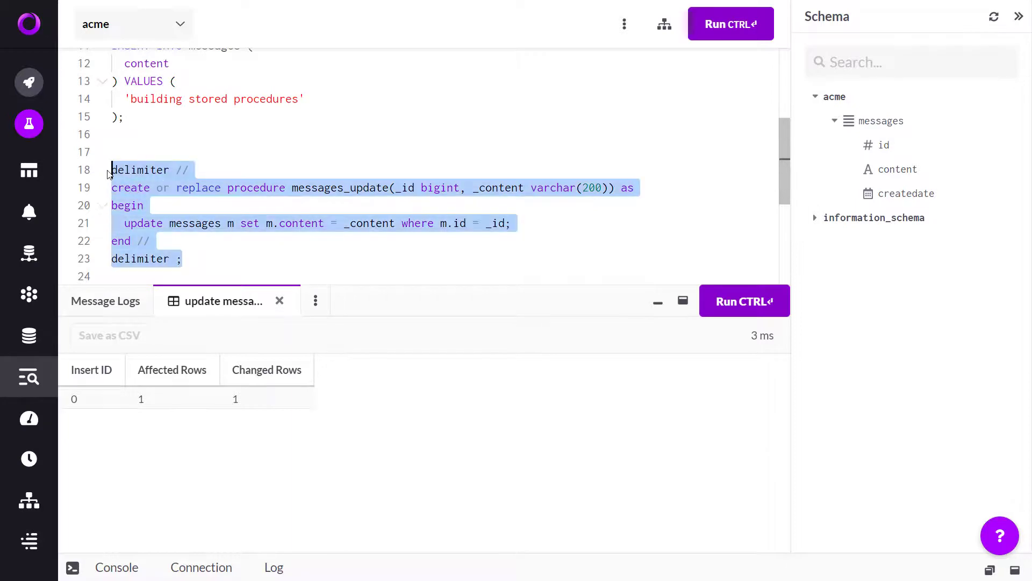
# Step: Run the selected block to create messages_update, then type call messages_update(1, 'content')
pyautogui.click(731, 23)
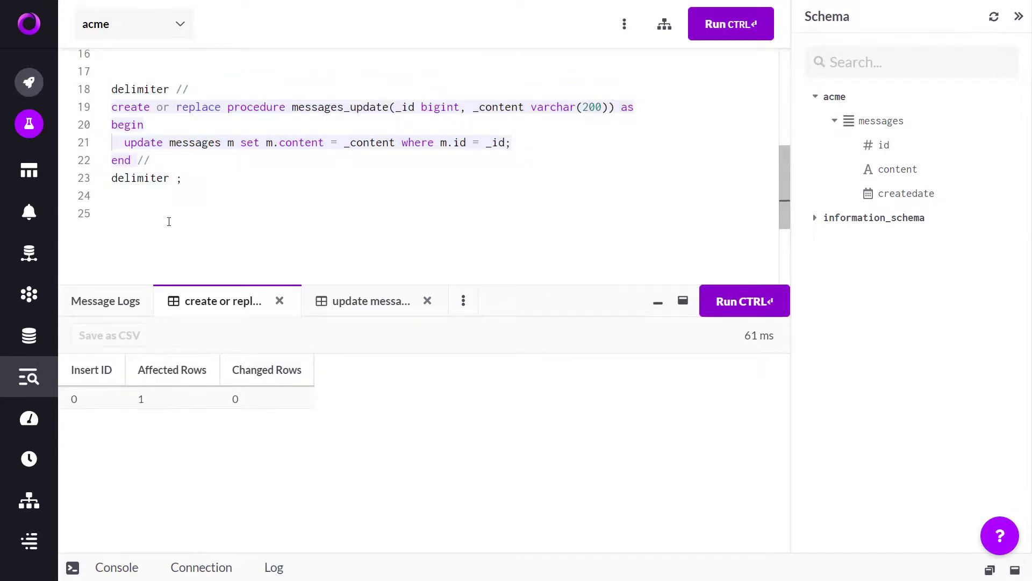
pyautogui.write("call messages_update(1, 'content')")
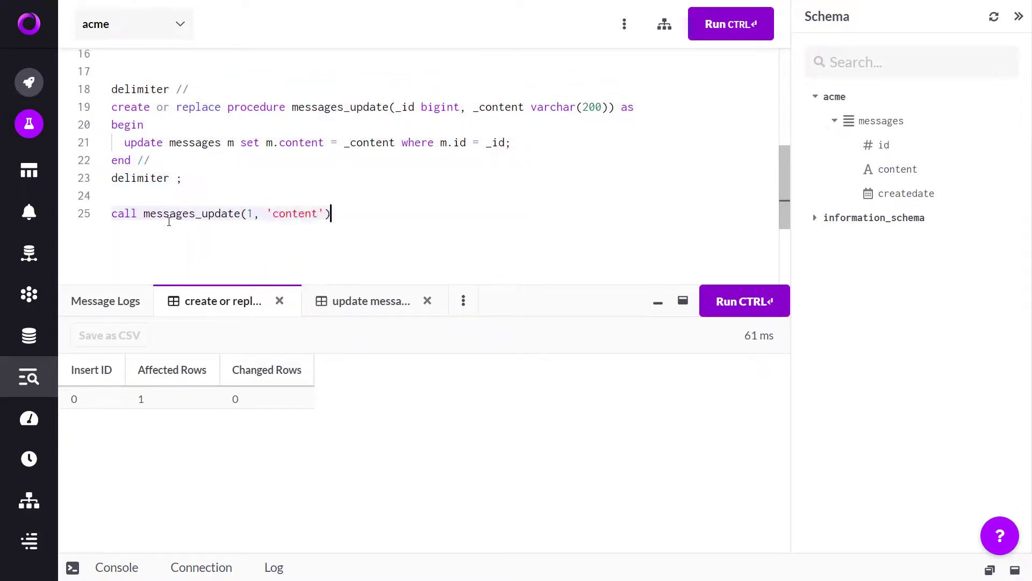